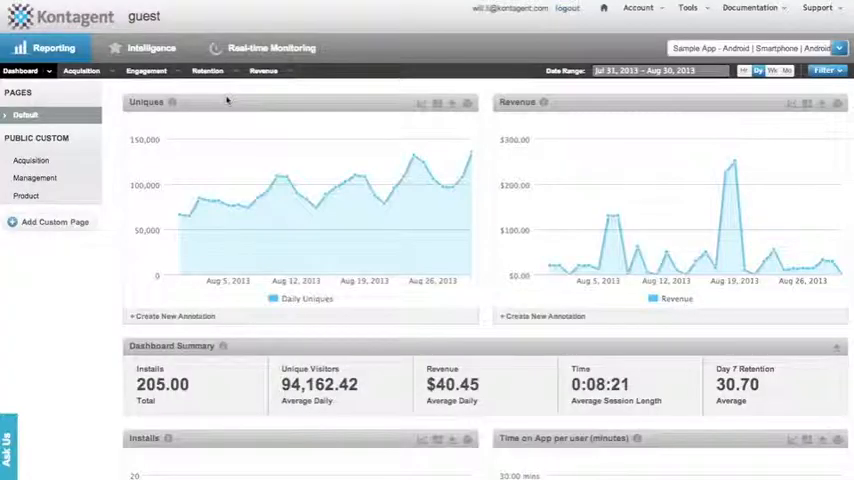
mouse_move(232, 138)
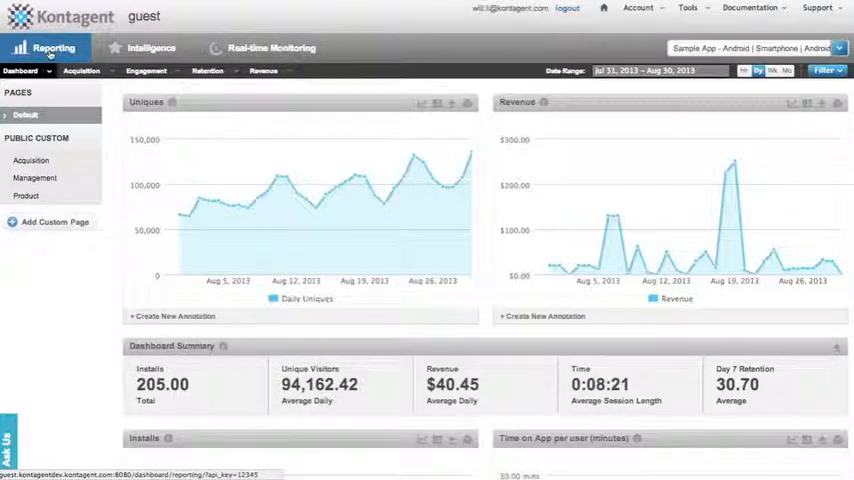
- Review the installs, time-on-app and Day 1/Day 7 retention charts on the Reporting dashboard
left_click(152, 48)
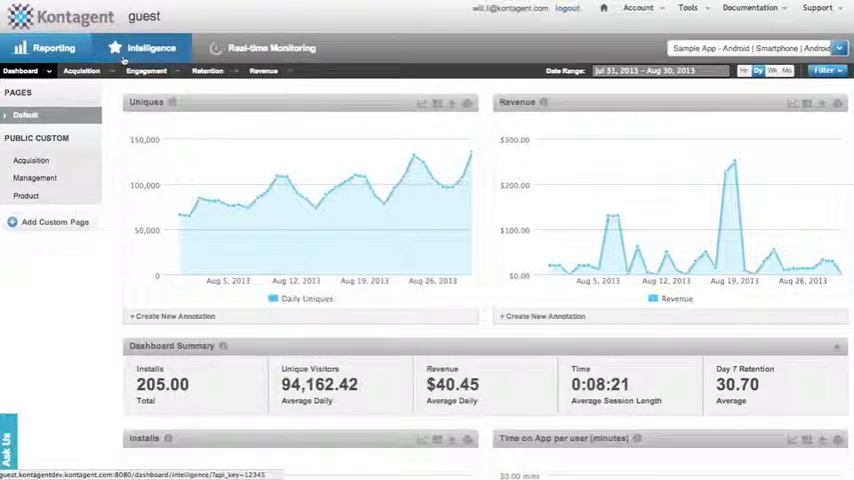
left_click(56, 48)
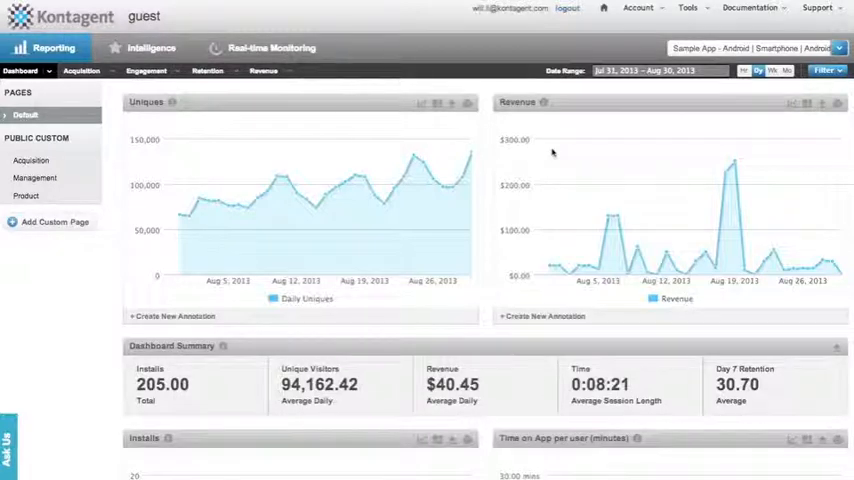
scroll("down", 3)
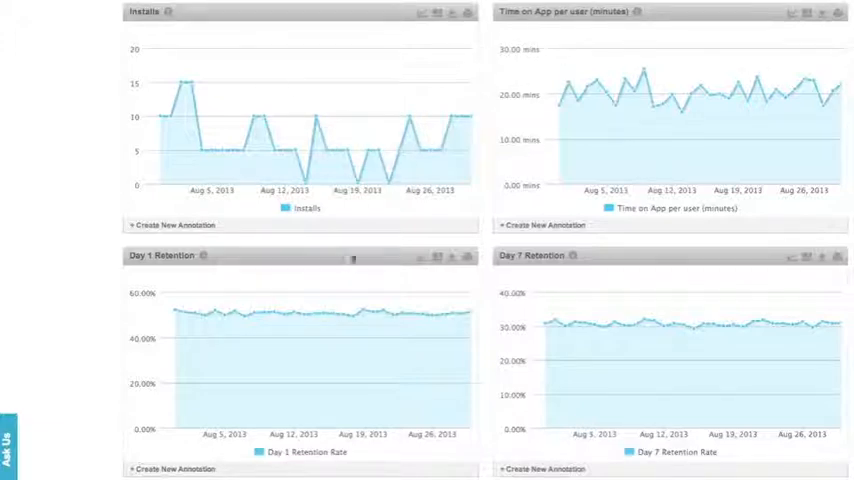
scroll("down", 3)
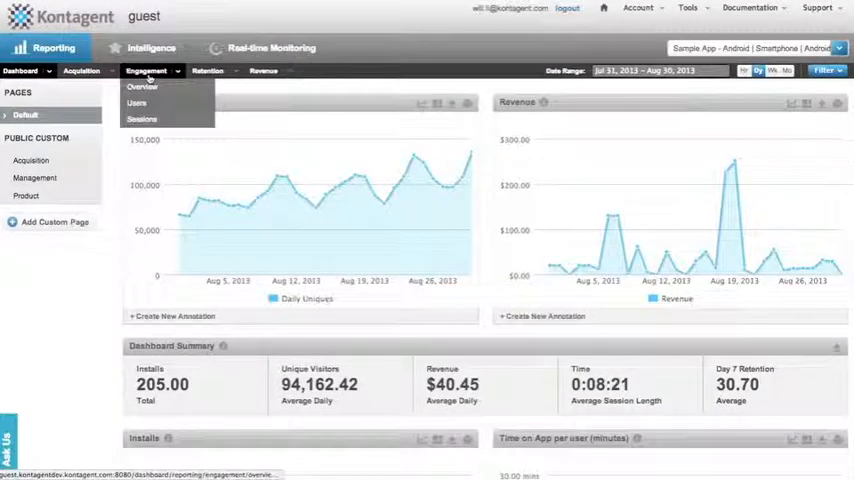
left_click(264, 70)
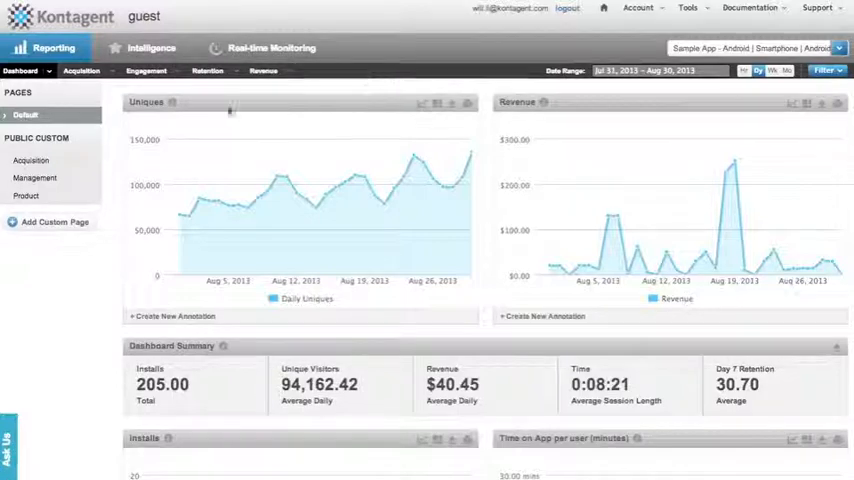
left_click(146, 70)
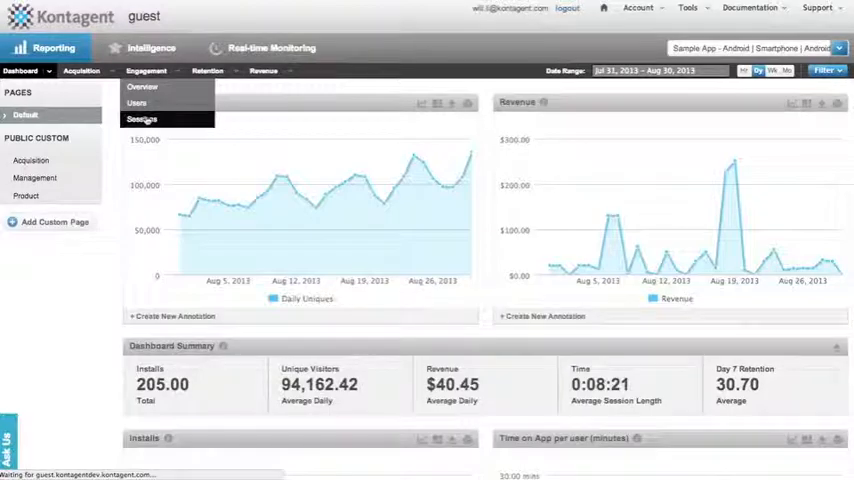
left_click(142, 120)
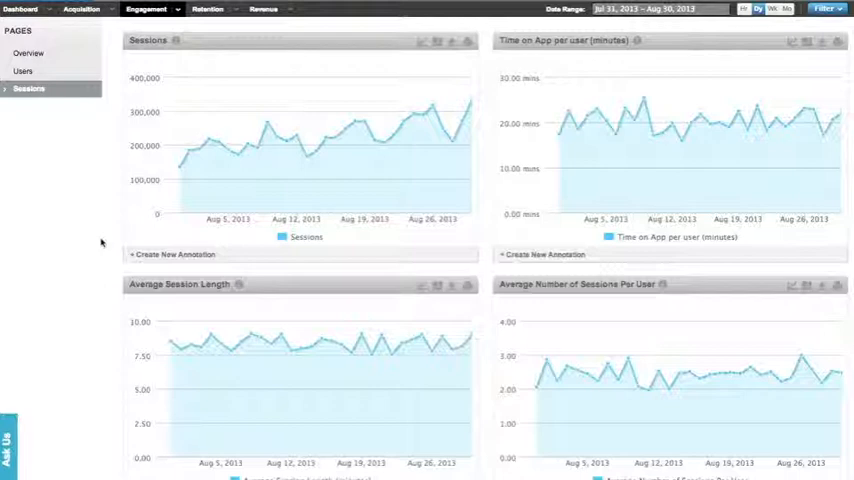
mouse_move(160, 196)
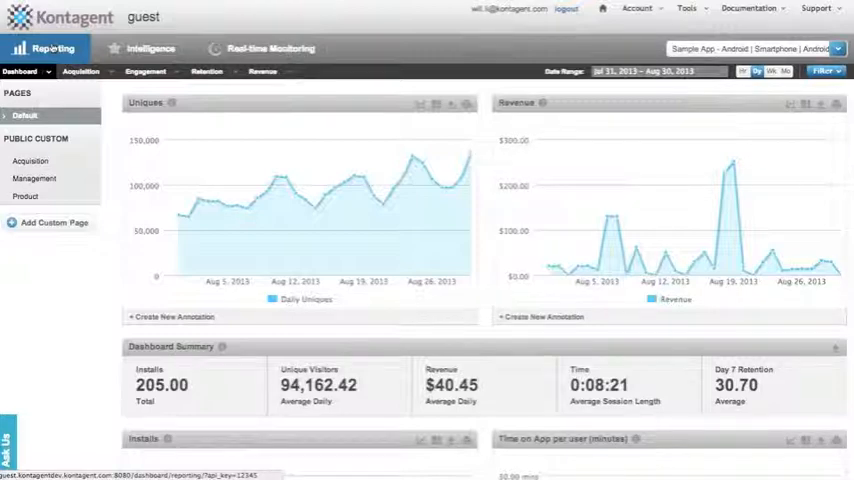
- Switch to the Intelligence section and view the Event Details page
left_click(150, 48)
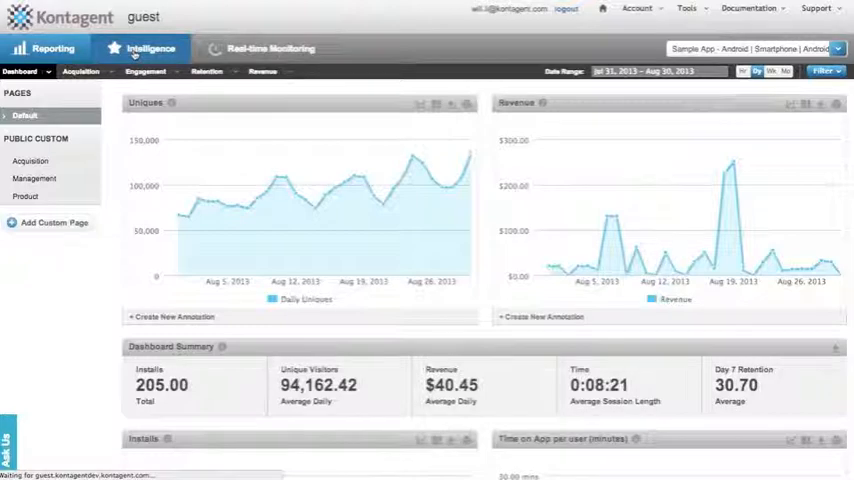
left_click(150, 48)
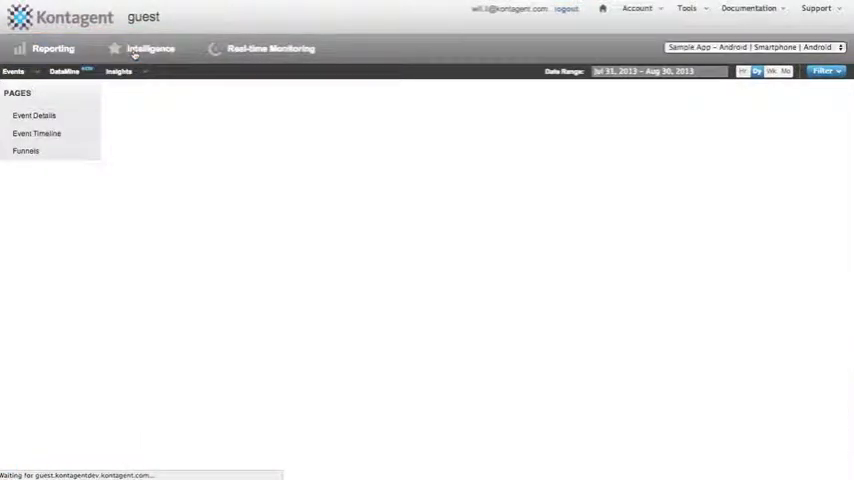
left_click(150, 48)
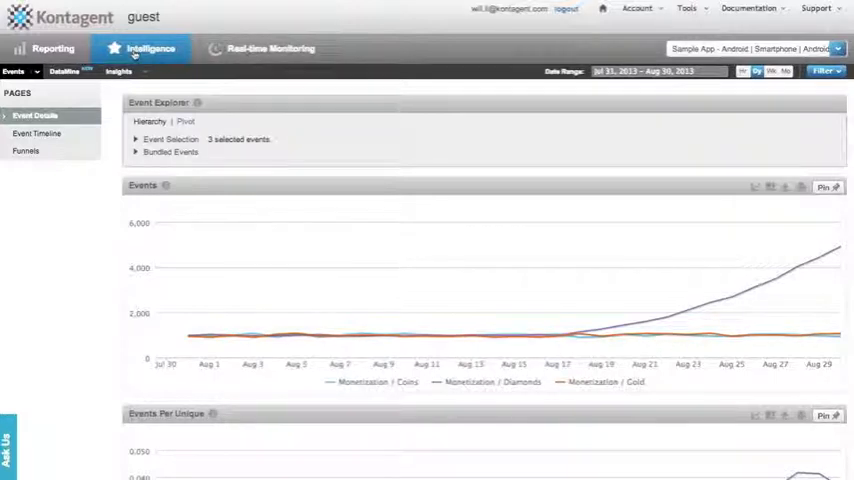
- Switch to Real-Time Monitoring showing live message, install, event and heartbeat counts
left_click(270, 48)
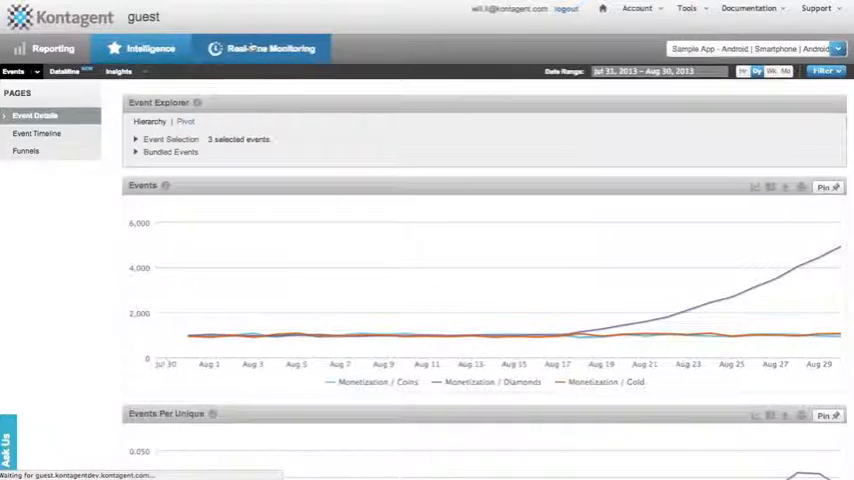
left_click(262, 48)
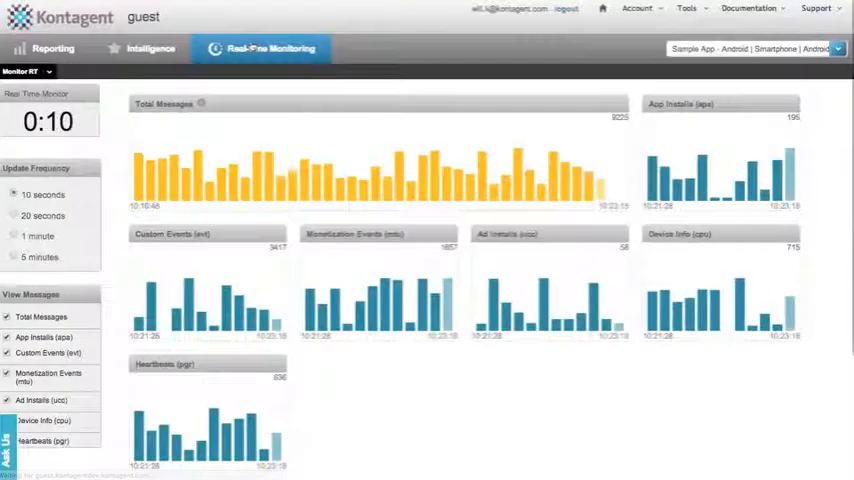